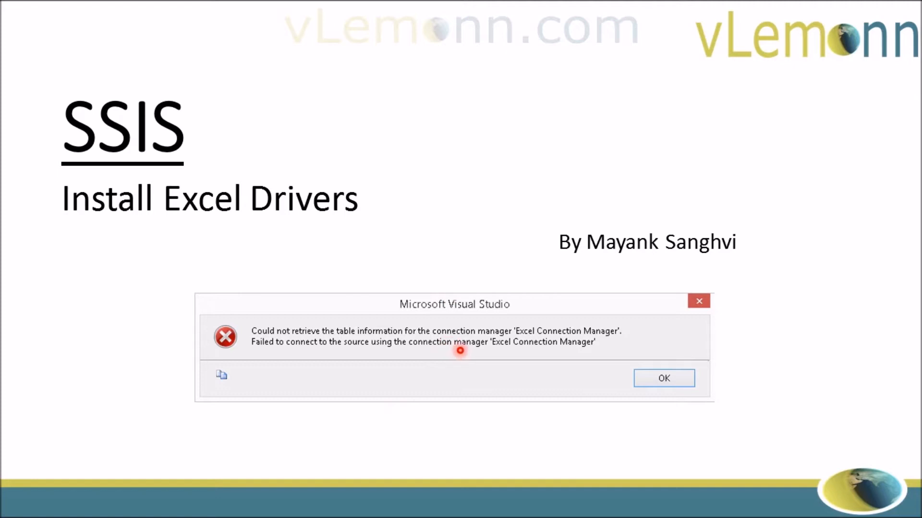
mouse_move(533, 326)
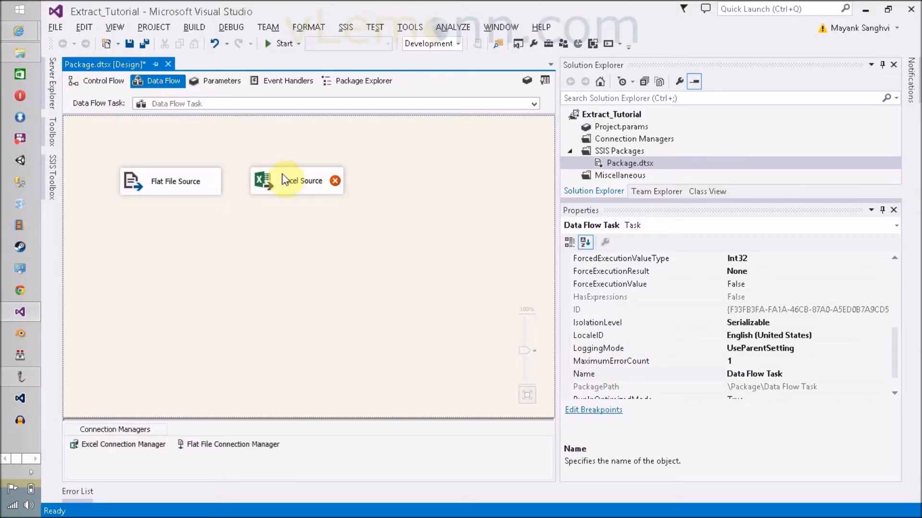
Try picking an Excel sheet in Excel Source Editor, hit 'No tables or views could be loaded', and dismiss it
double_click(288, 181)
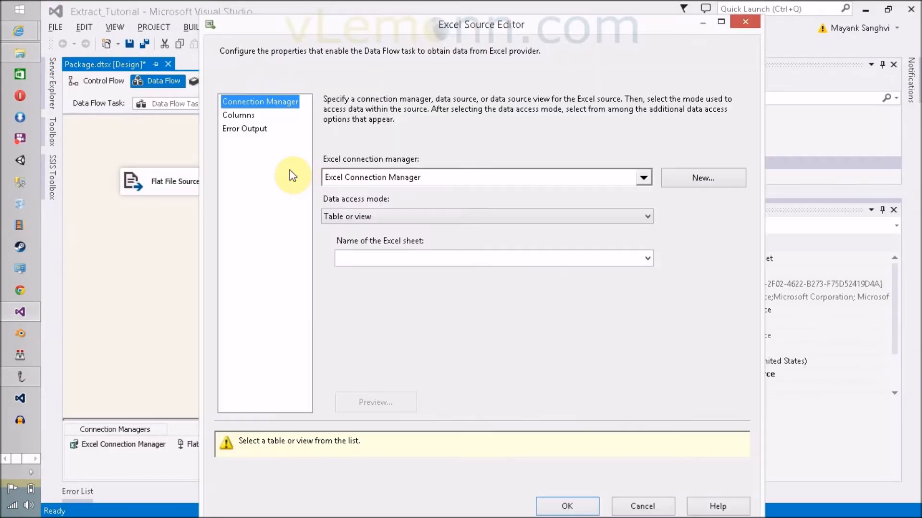
mouse_move(514, 148)
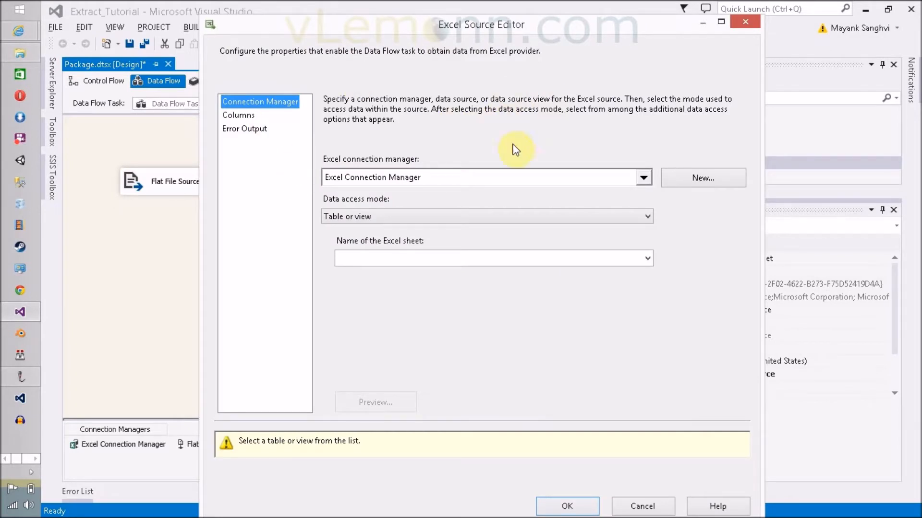
click(646, 258)
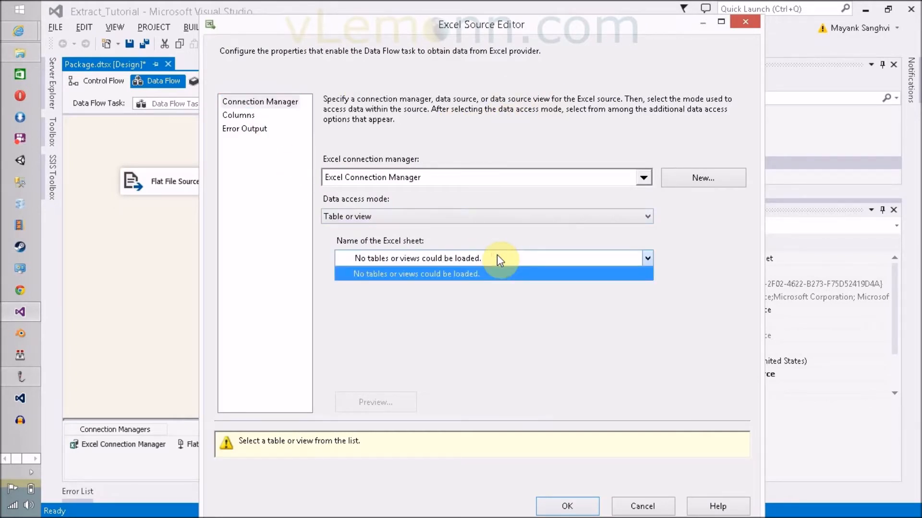
click(496, 258)
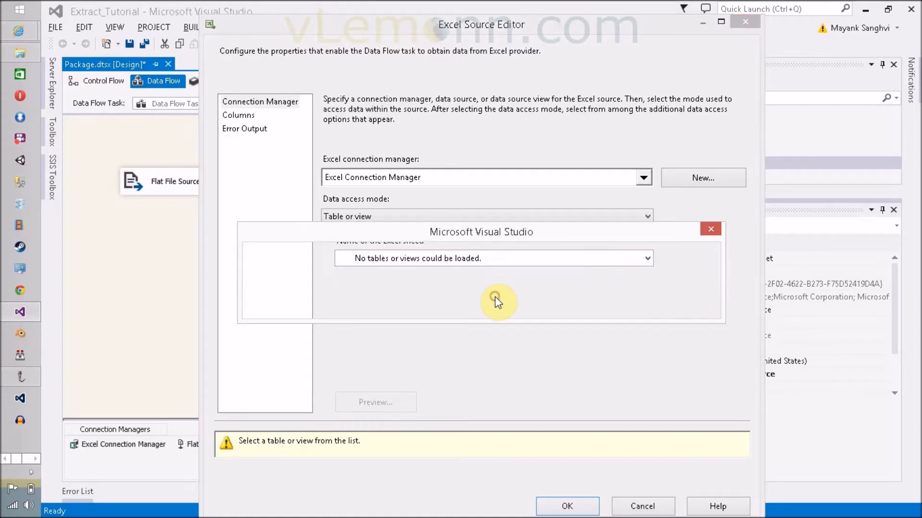
click(710, 228)
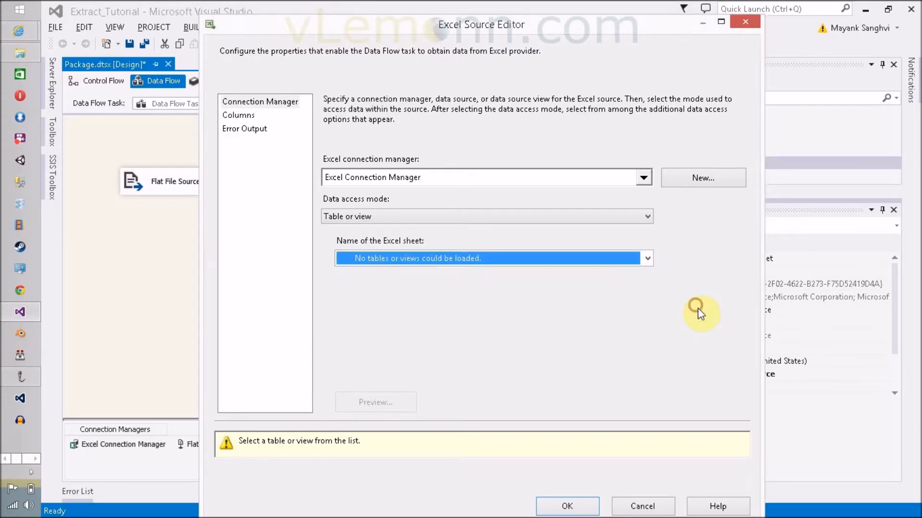
click(641, 506)
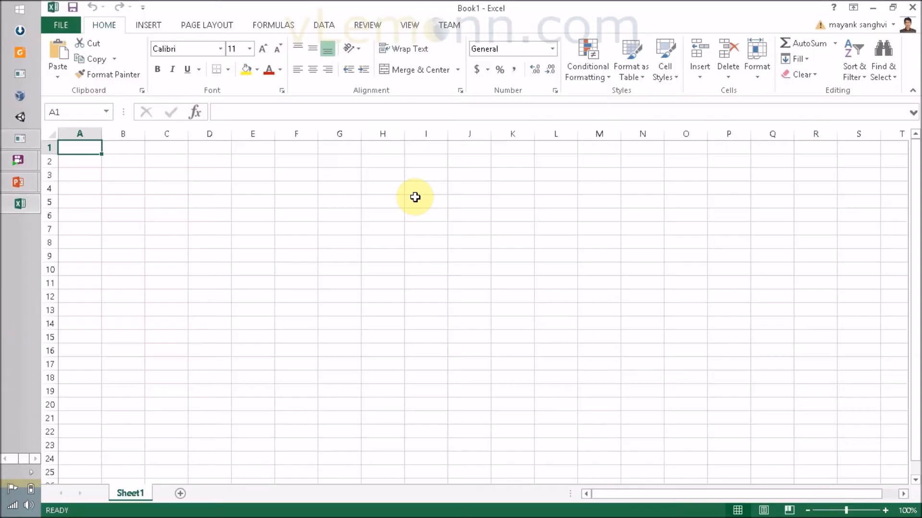
drag(123, 160, 166, 202)
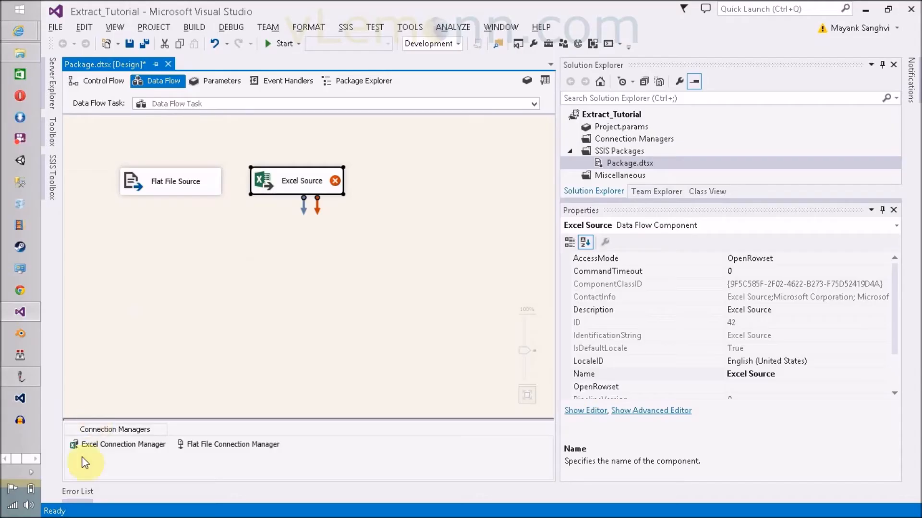
Select Excel Connection Manager to view its properties and Excel file path
click(118, 444)
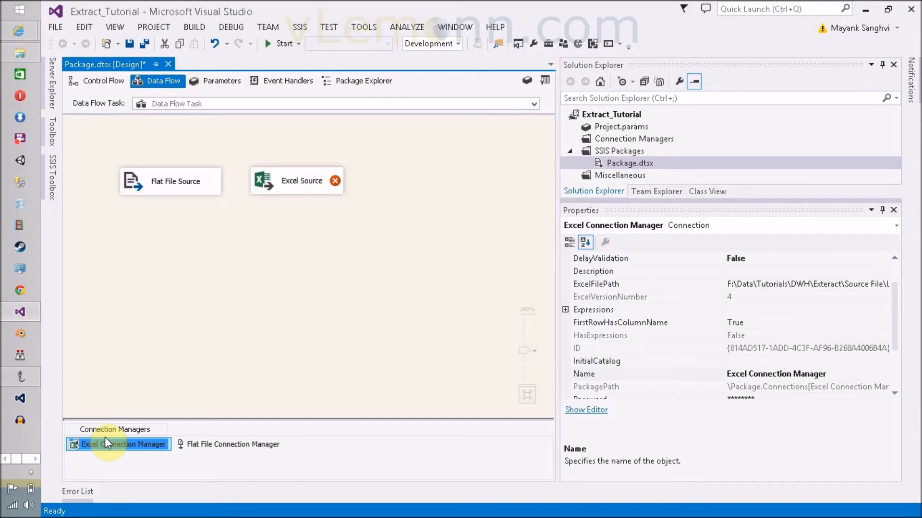
mouse_move(43, 86)
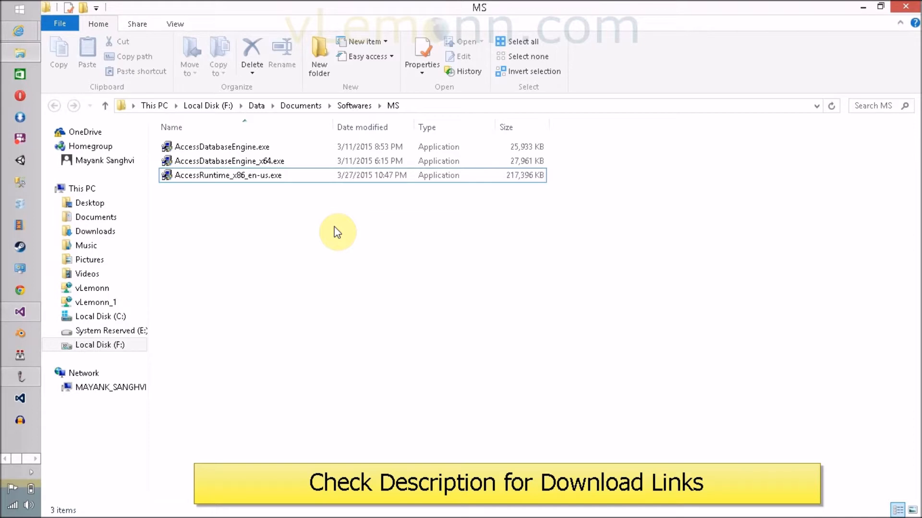
click(230, 175)
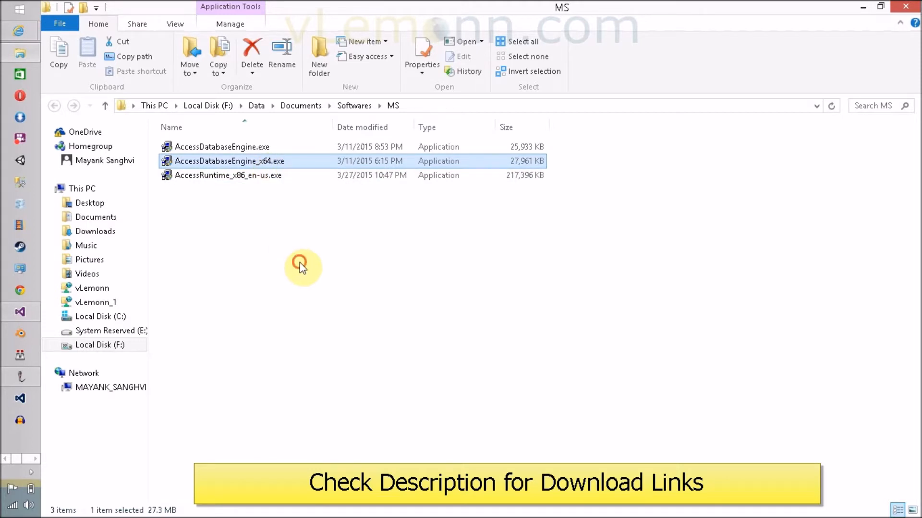
click(228, 175)
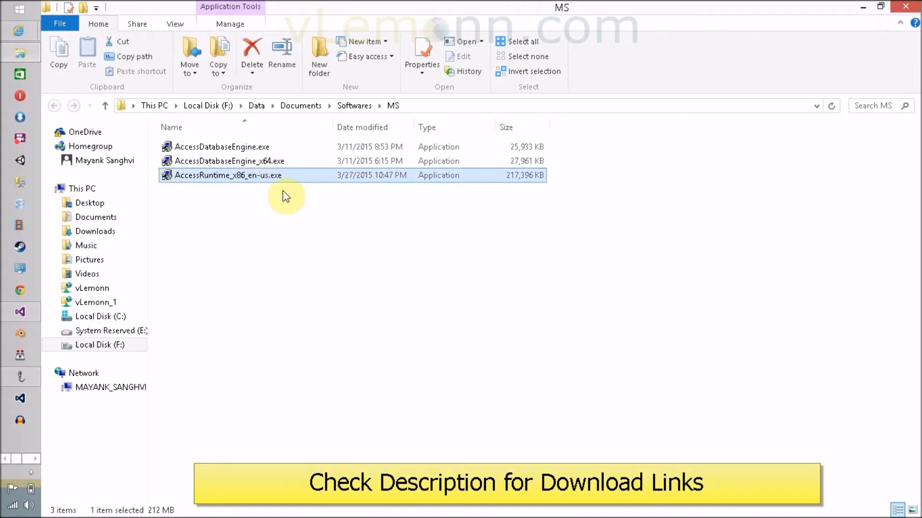
mouse_move(291, 197)
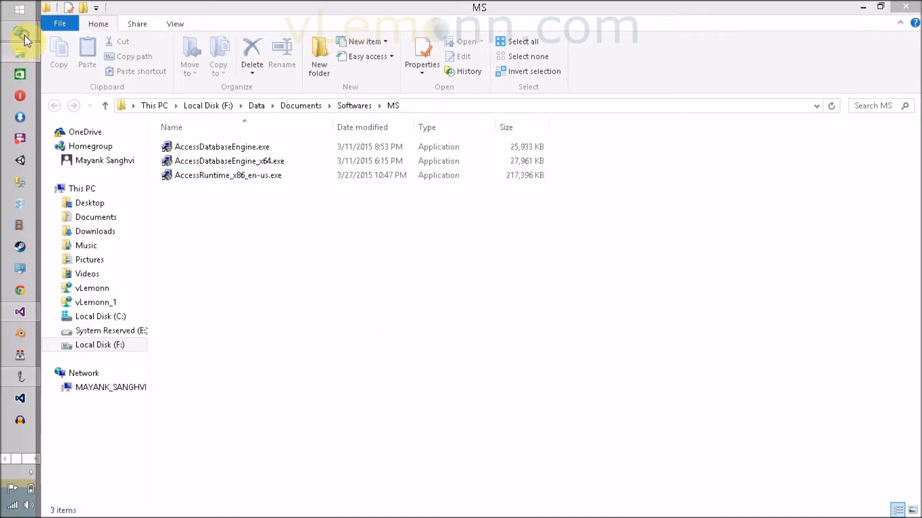
Read the KB articles on the 65,536-row limit and Excel specifications in Internet Explorer
click(229, 175)
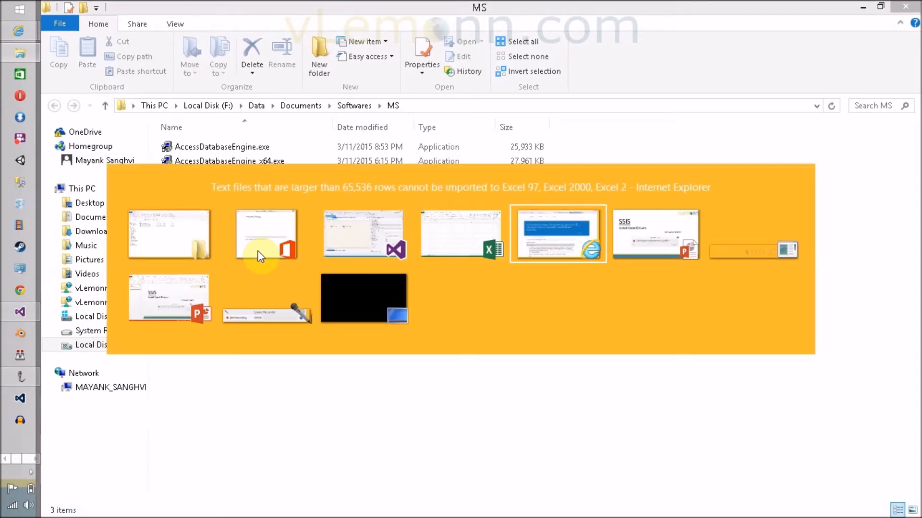
click(557, 234)
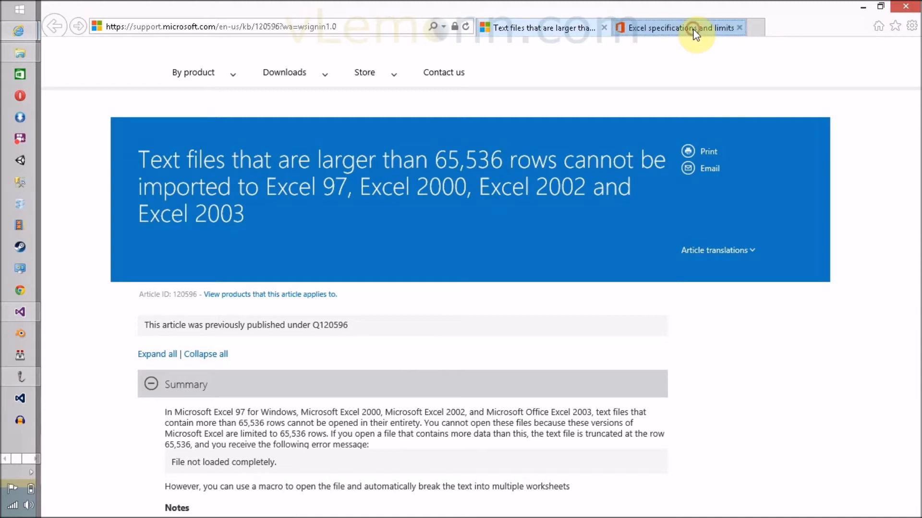
click(694, 28)
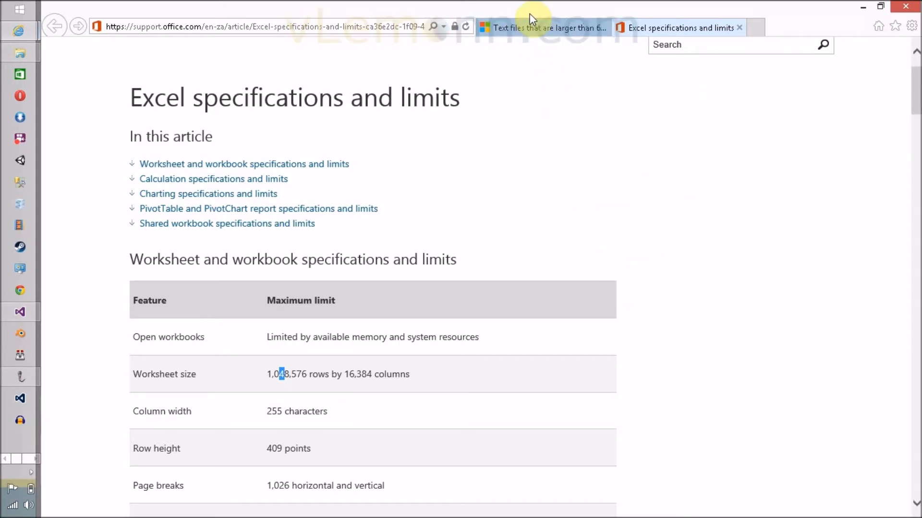
click(548, 27)
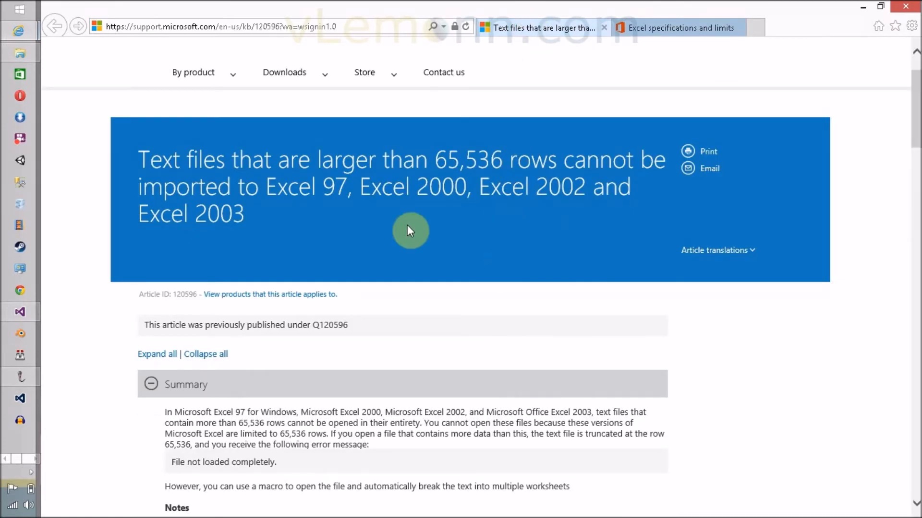
mouse_move(482, 246)
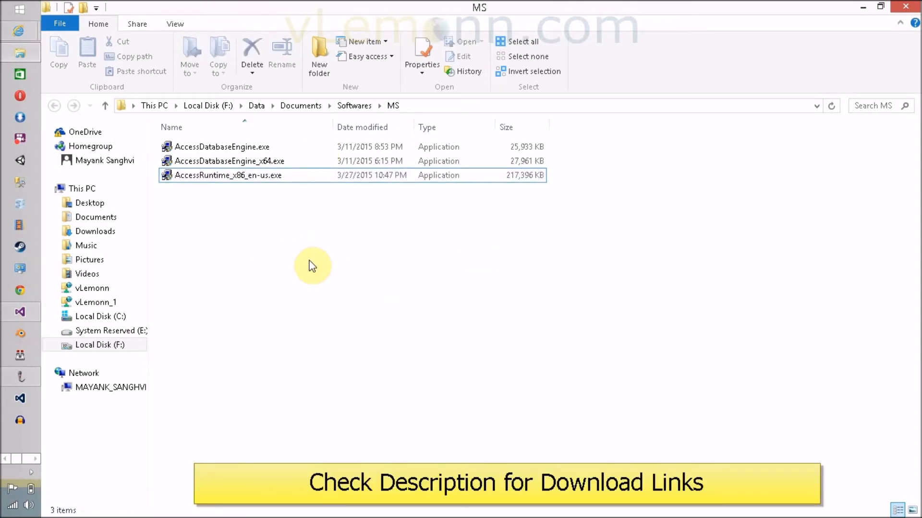
Select the AccessRuntime_x86_en-us.exe installer in the MS folder
click(229, 176)
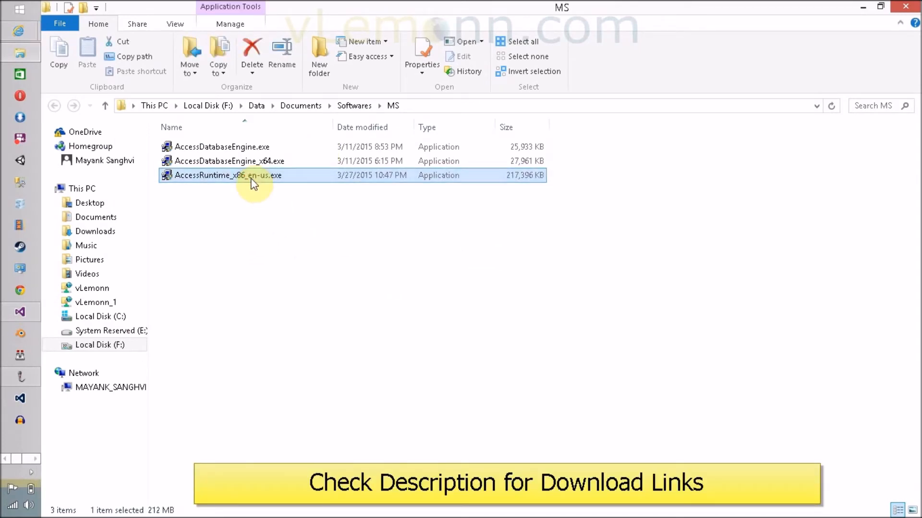
mouse_move(269, 179)
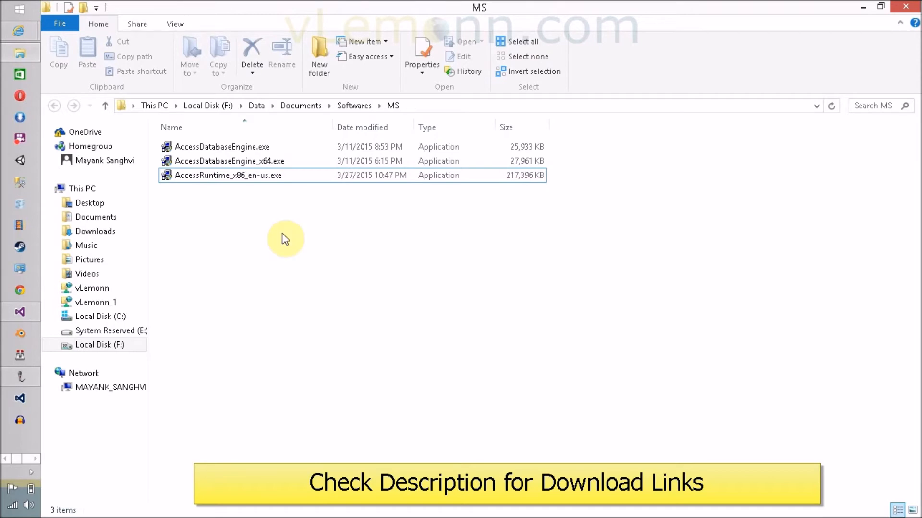
mouse_move(247, 198)
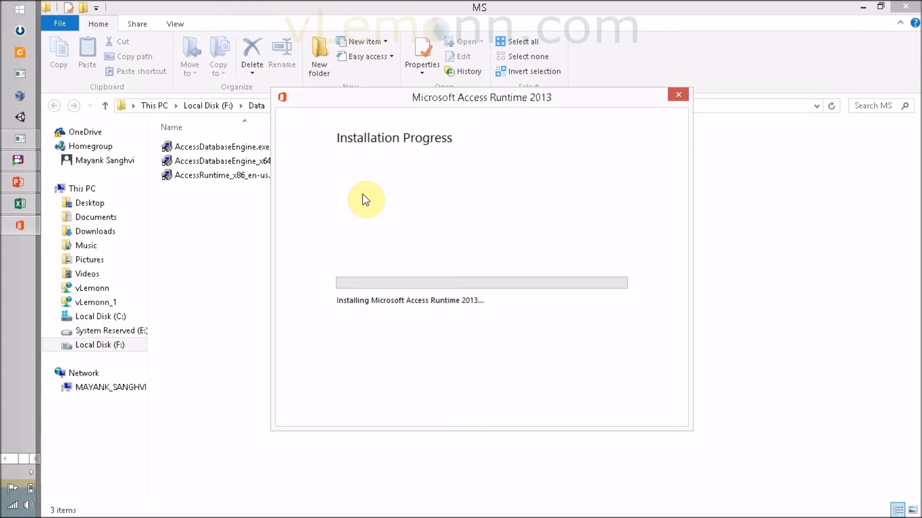
mouse_move(270, 14)
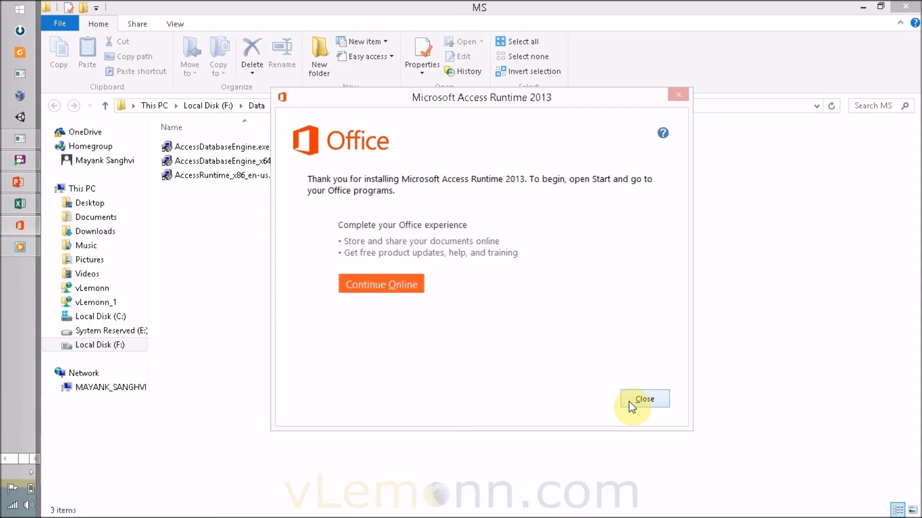
Close the installer, choose Sheet1$ in Excel Source Editor, review its columns, and confirm
click(645, 399)
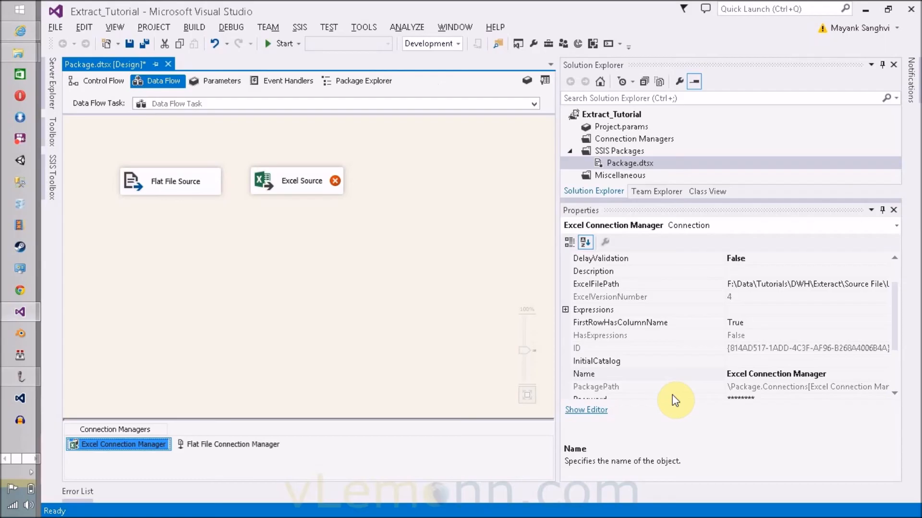
mouse_move(431, 243)
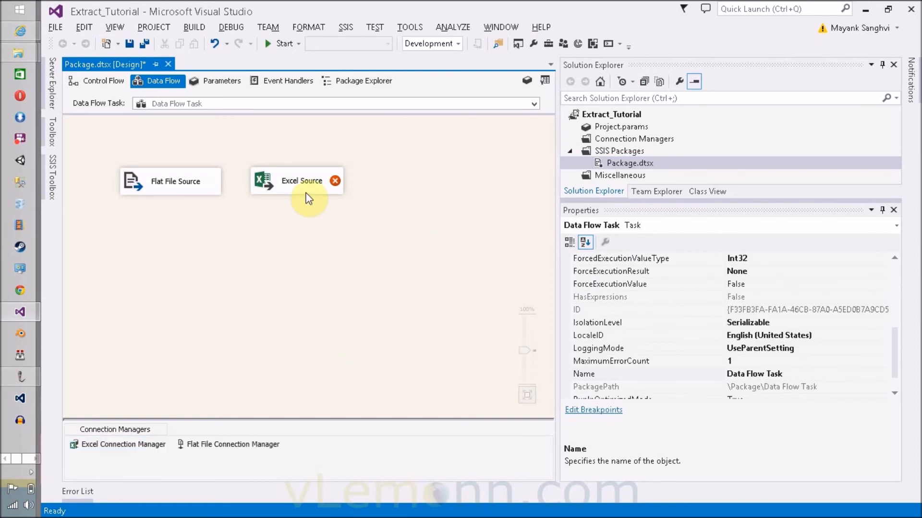
double_click(301, 181)
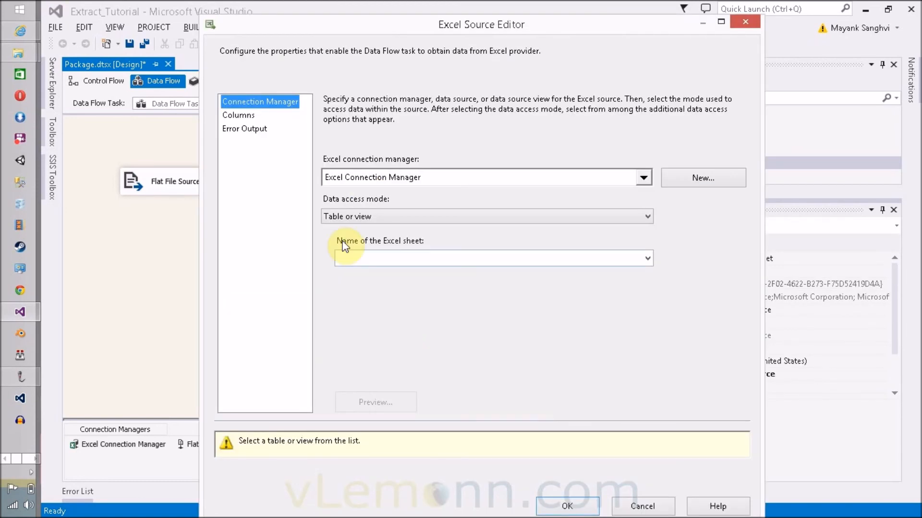
mouse_move(347, 237)
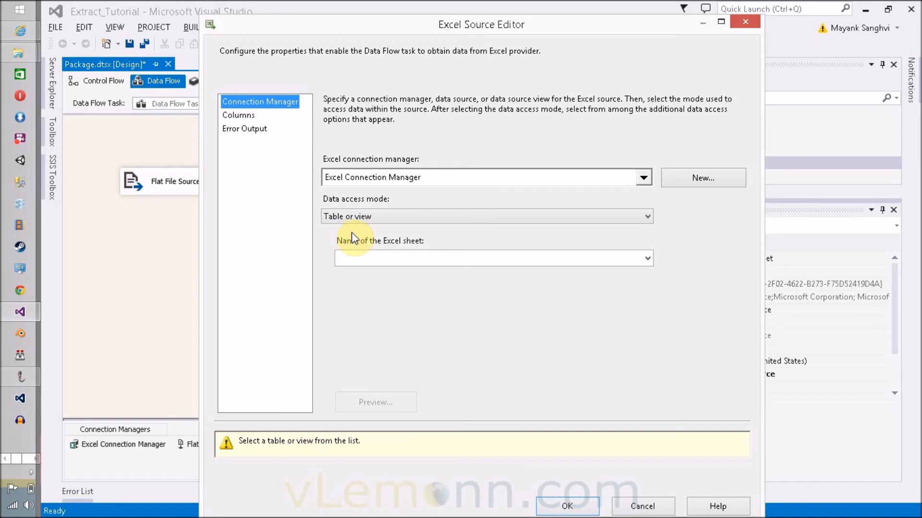
click(647, 258)
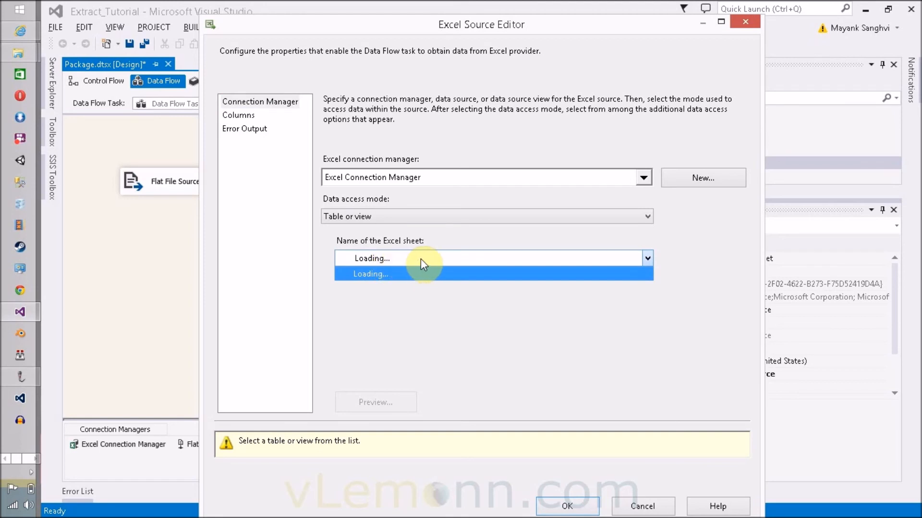
mouse_move(438, 254)
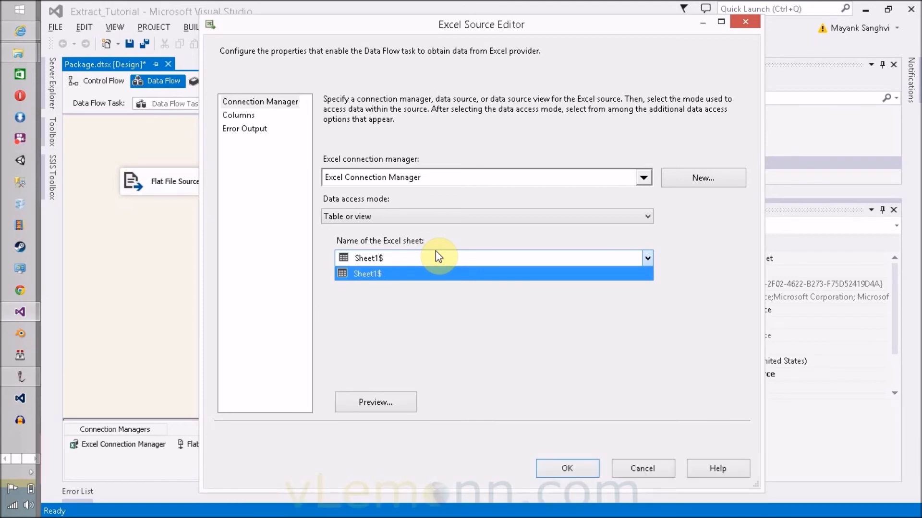
mouse_move(389, 280)
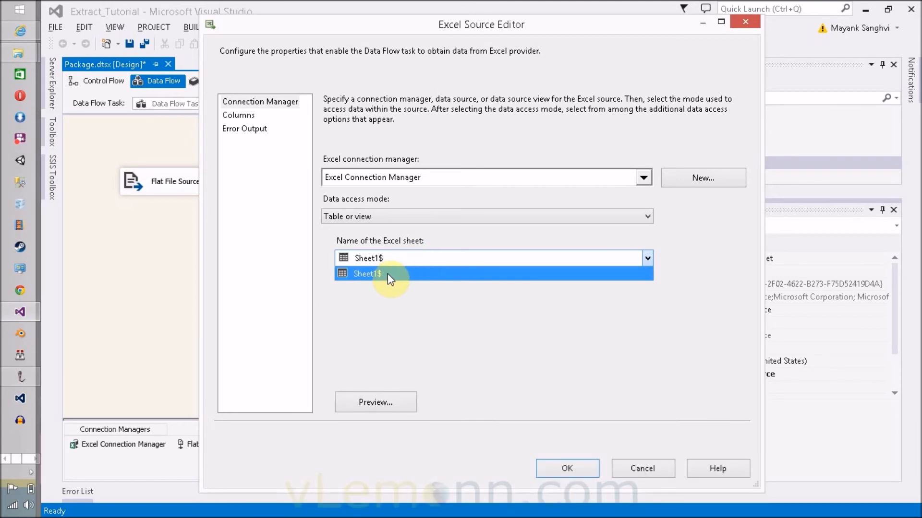
click(367, 274)
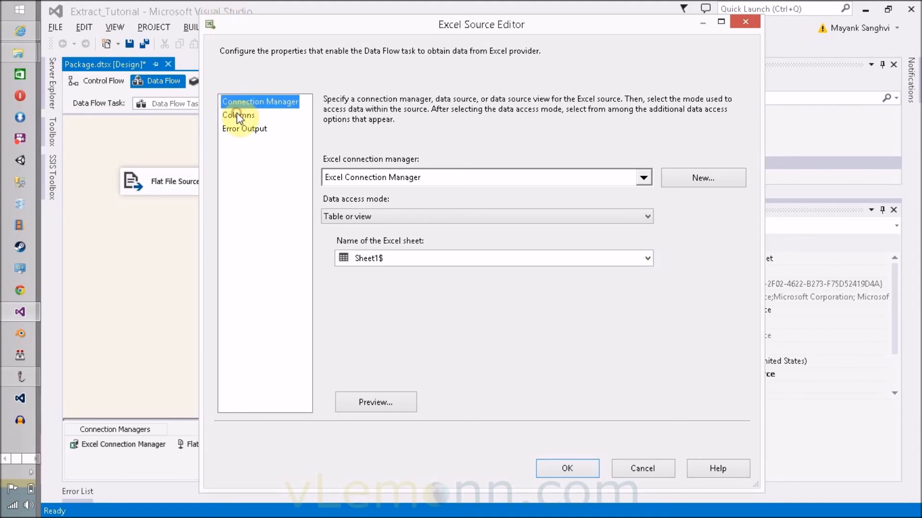
click(238, 115)
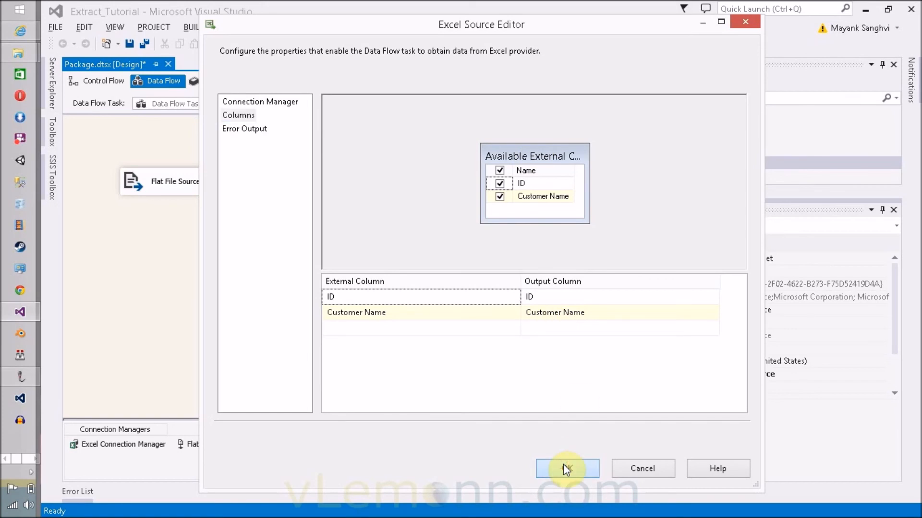
click(567, 468)
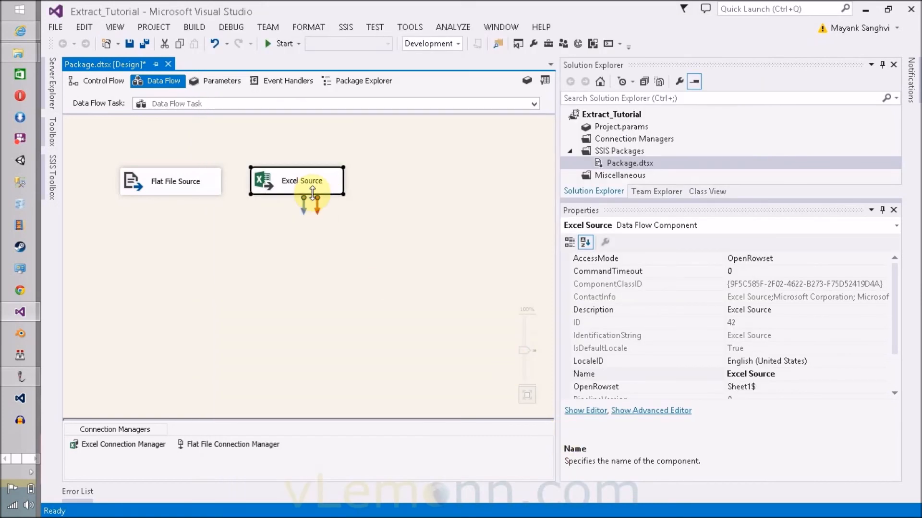